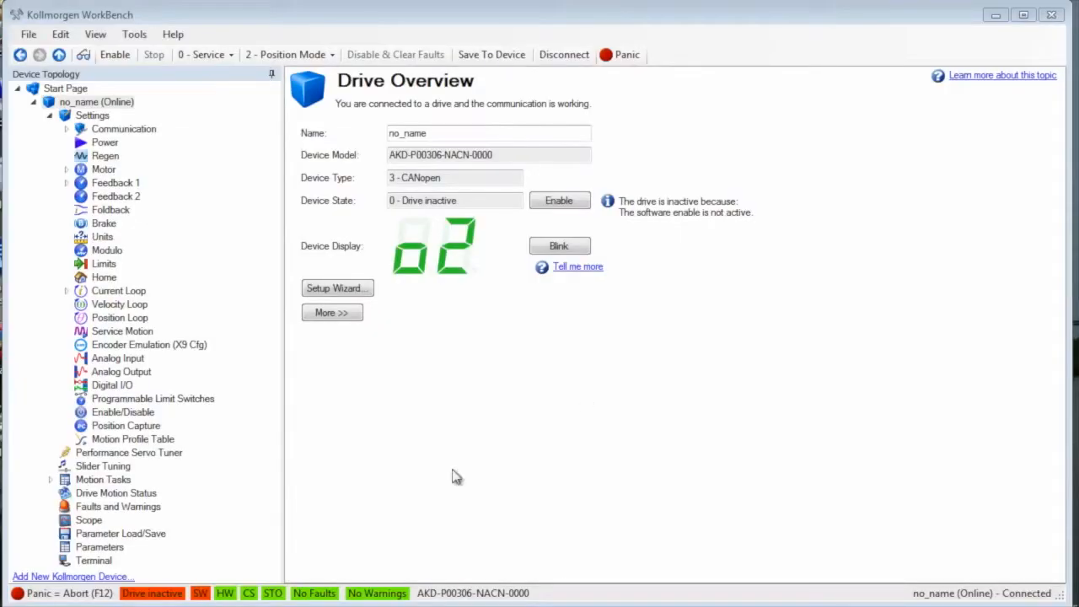
Step: Expand Motion Tasks and review the chained tasks, reaching task 3's absolute return to 0 deg
left_click(103, 479)
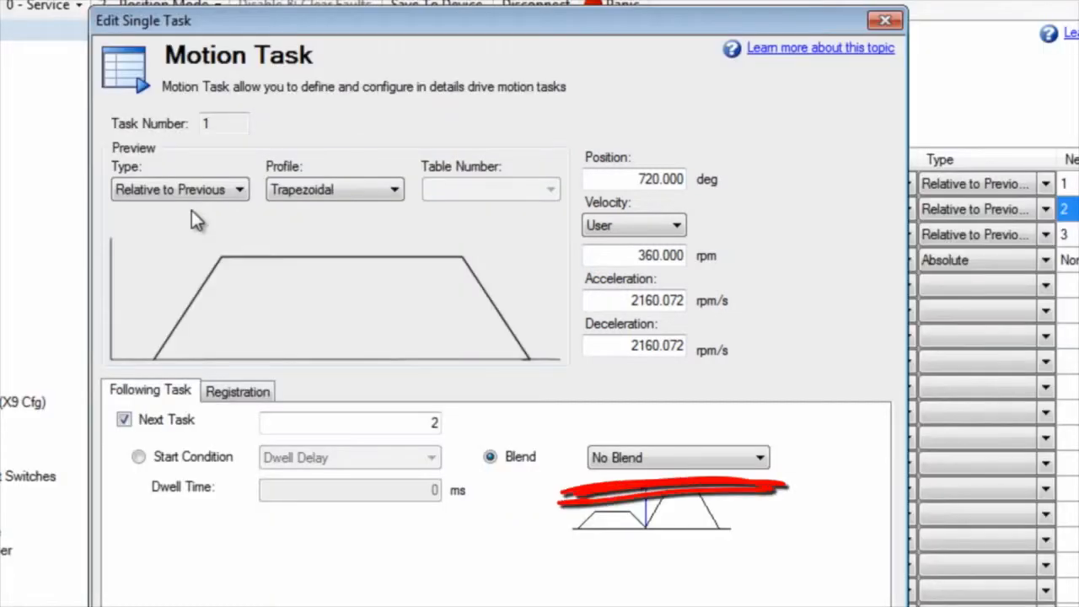
left_click(885, 20)
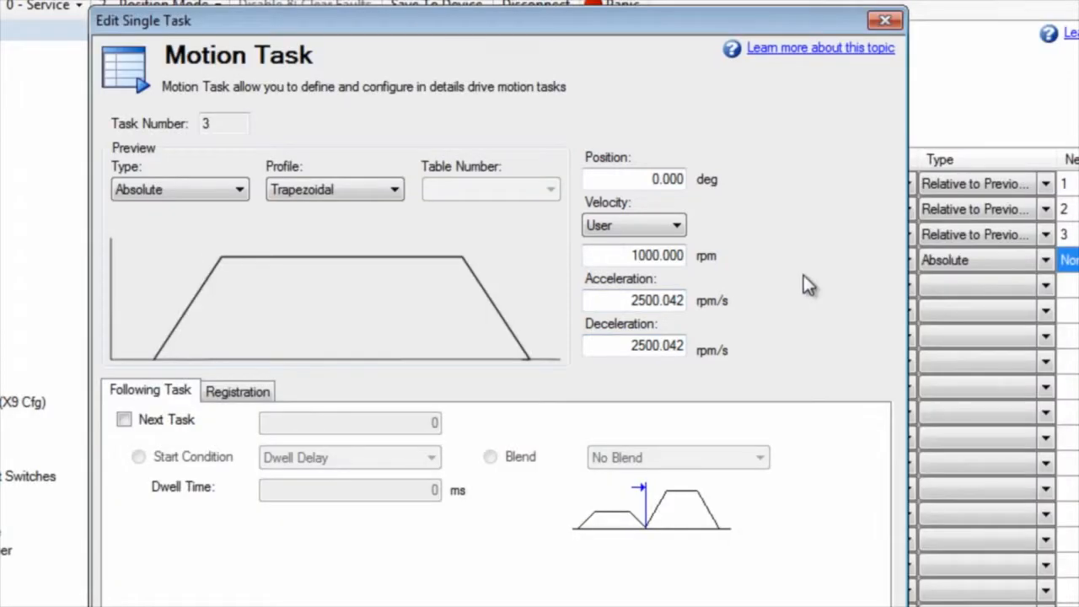
Step: View the scope trace, then reopen task 3 from the Motion Tasks table to change its profile
left_click(885, 21)
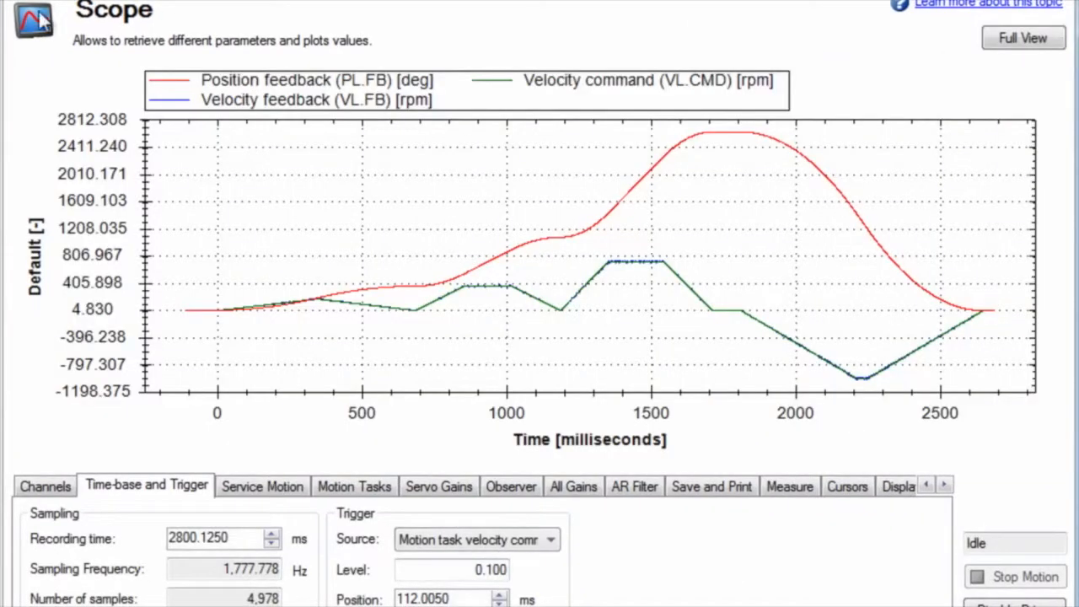
left_click(1021, 37)
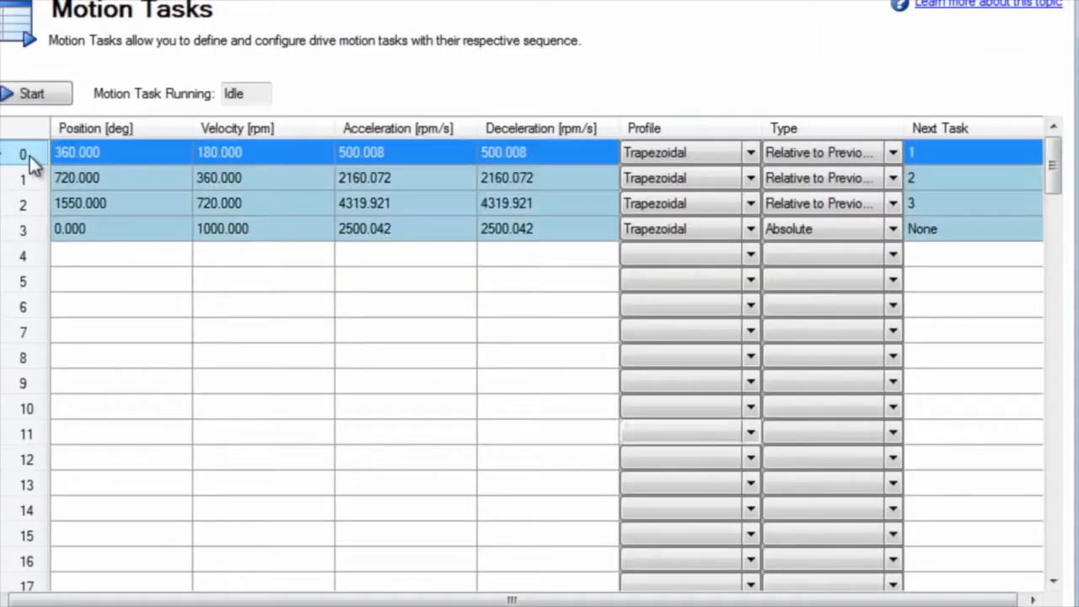
double_click(78, 151)
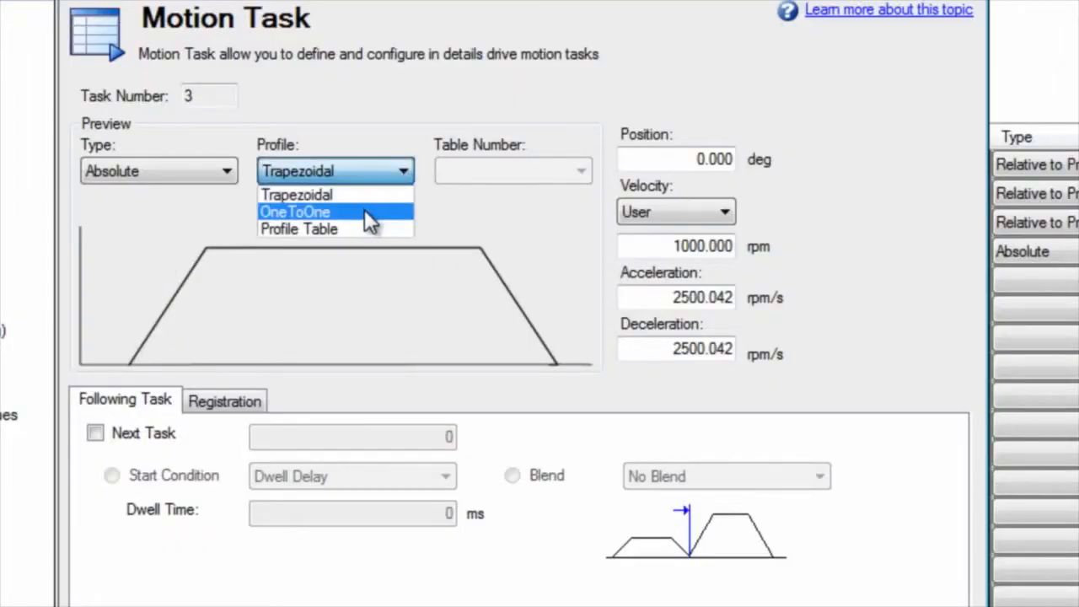
Step: Select the OneToOne profile for the return and check the smooth curved velocity in the scope
left_click(295, 212)
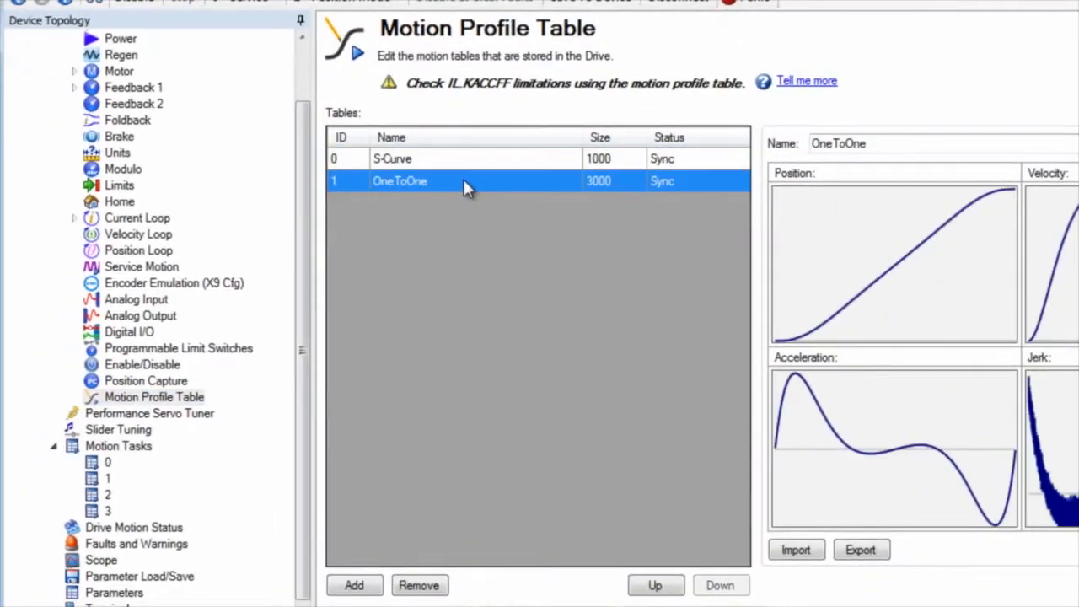
mouse_move(860, 593)
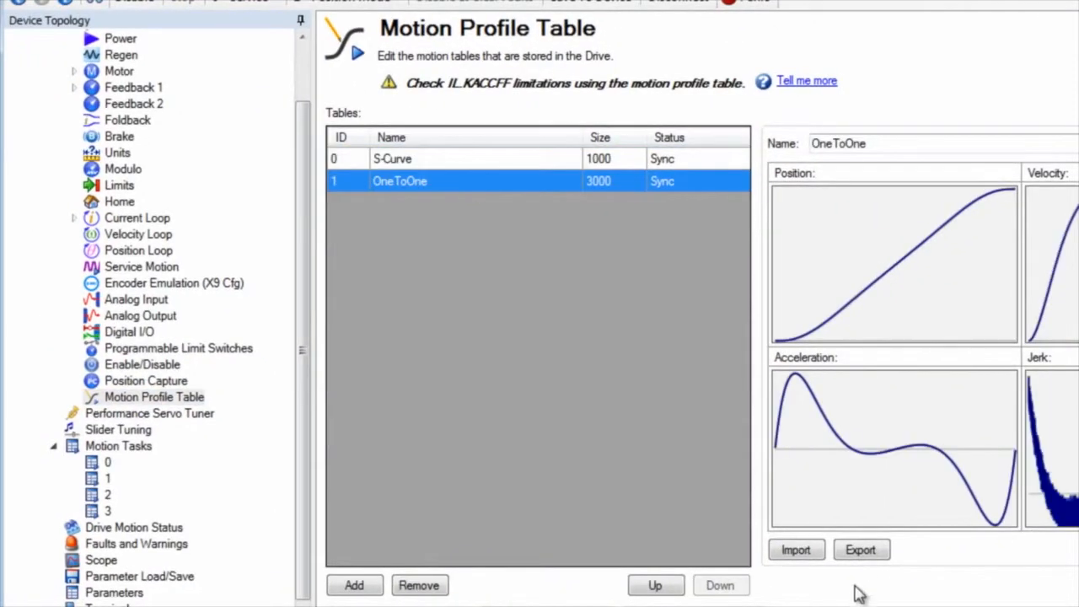
left_click(101, 560)
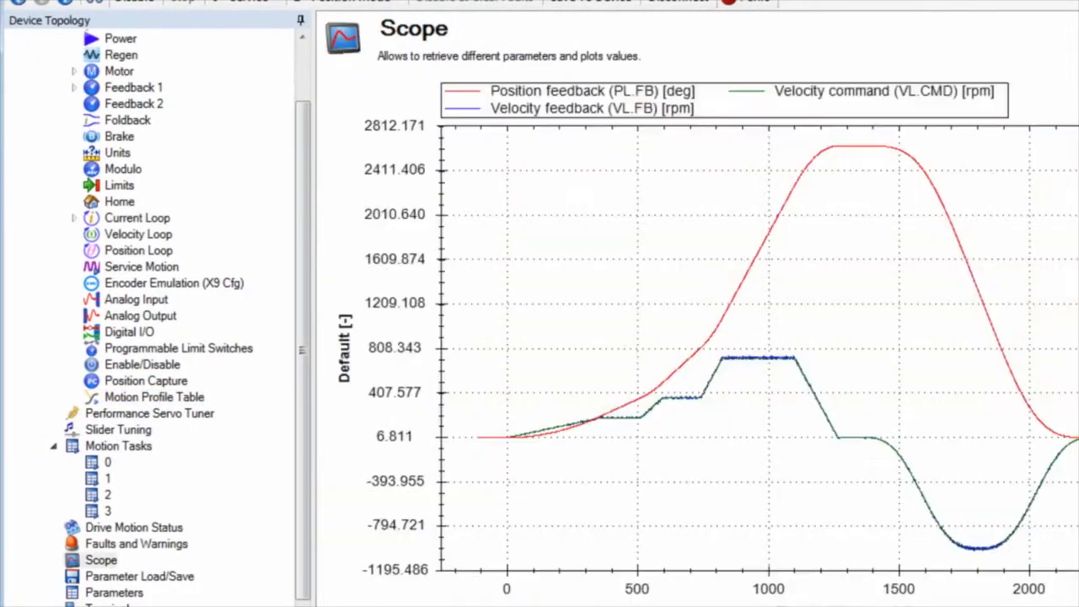